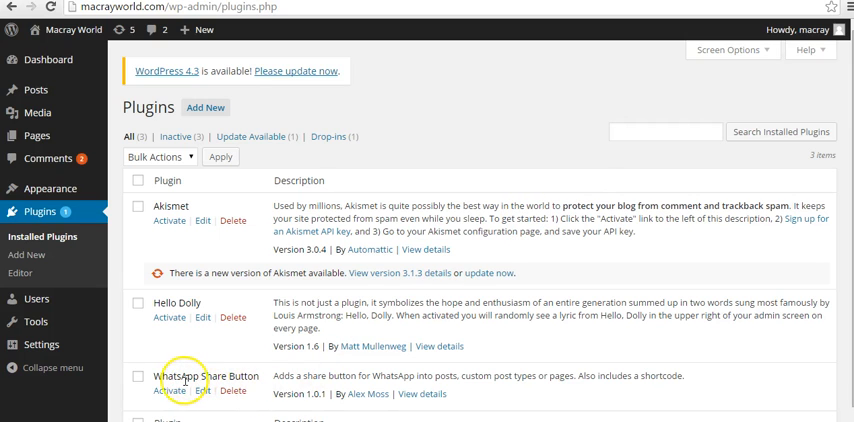
Activate the WhatsApp Share Button plugin from the Plugins list
click(188, 373)
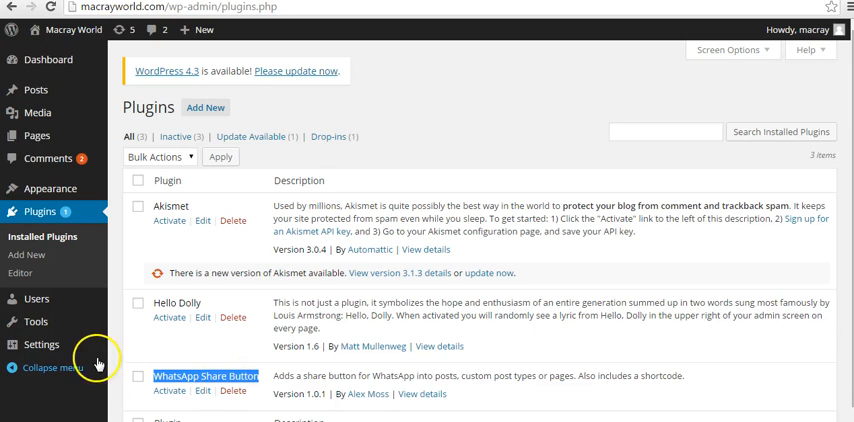
click(42, 344)
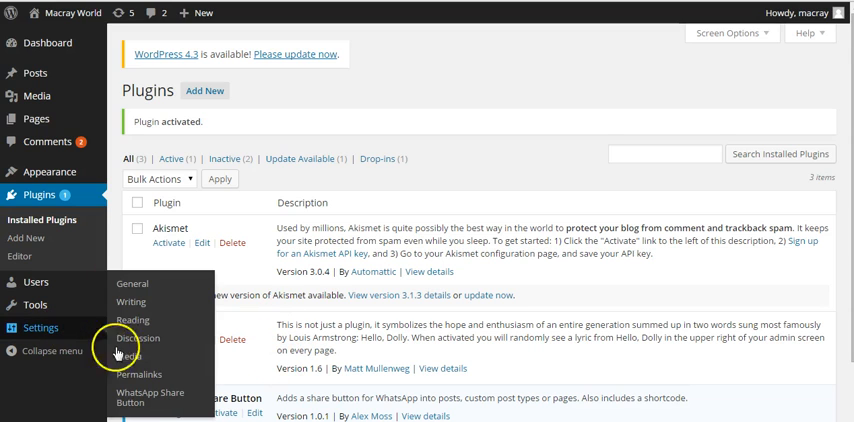
mouse_move(150, 399)
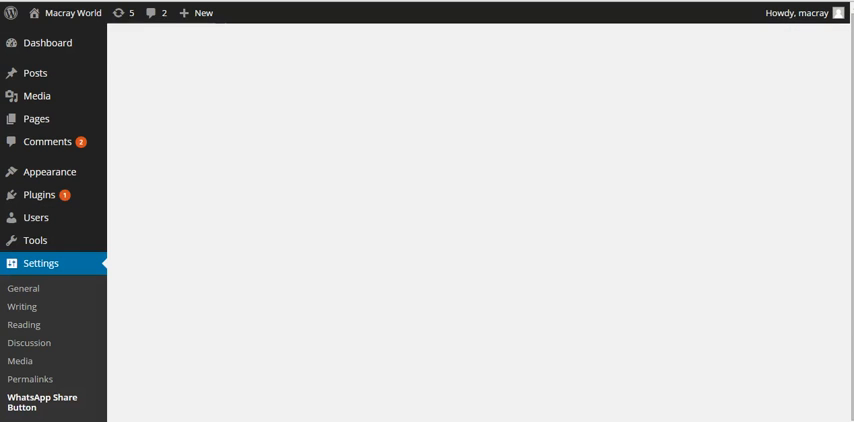
Review the WhatsApp Share Button settings page down to the Using the Shortcode instructions
click(42, 402)
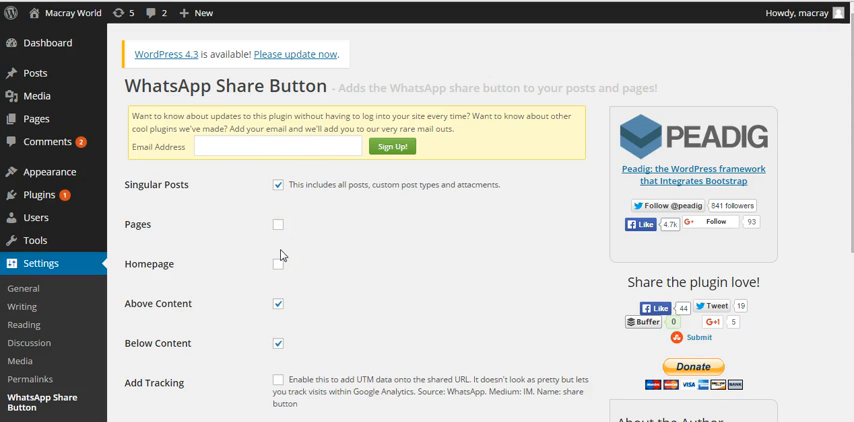
scroll(down, 3)
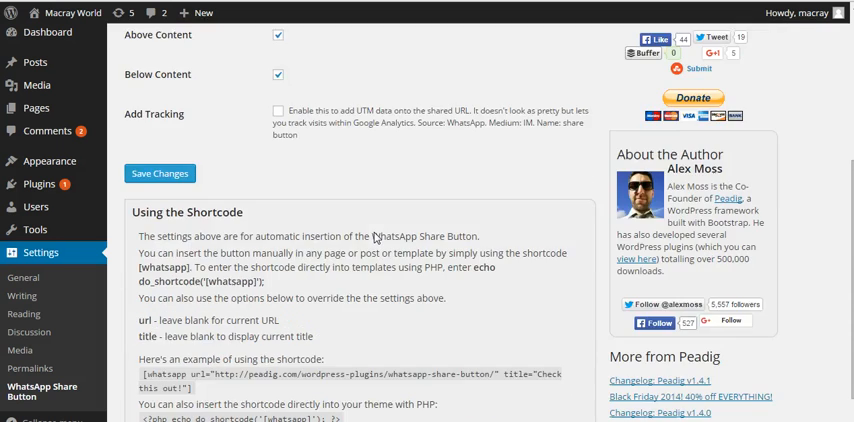
scroll(down, 3)
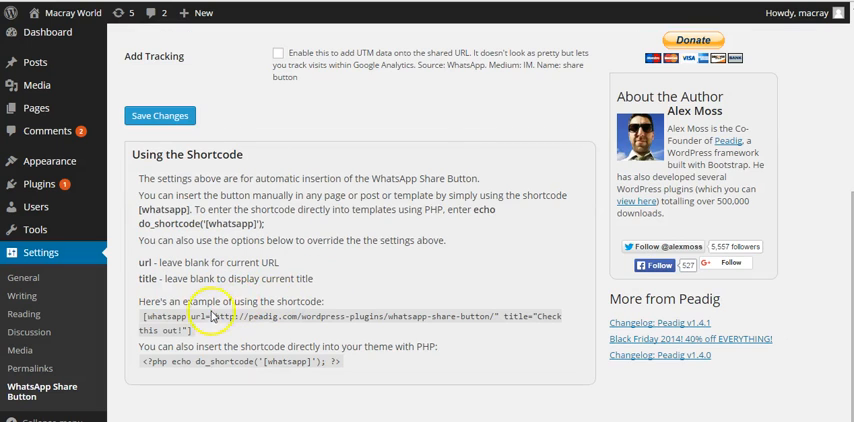
mouse_move(307, 278)
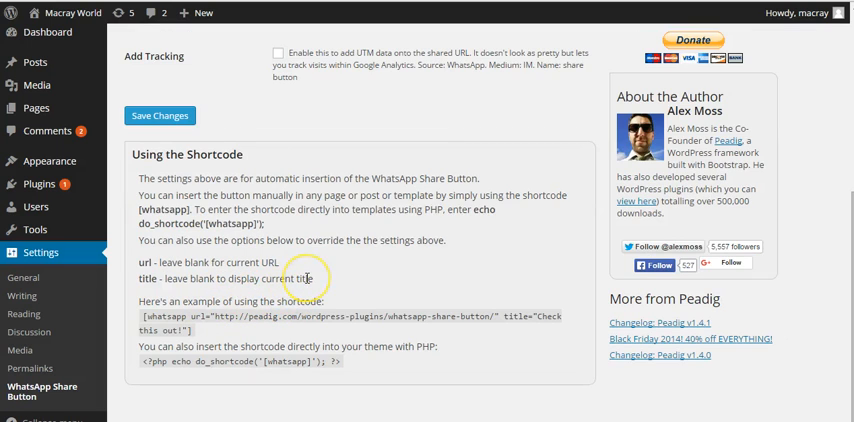
scroll(up, 3)
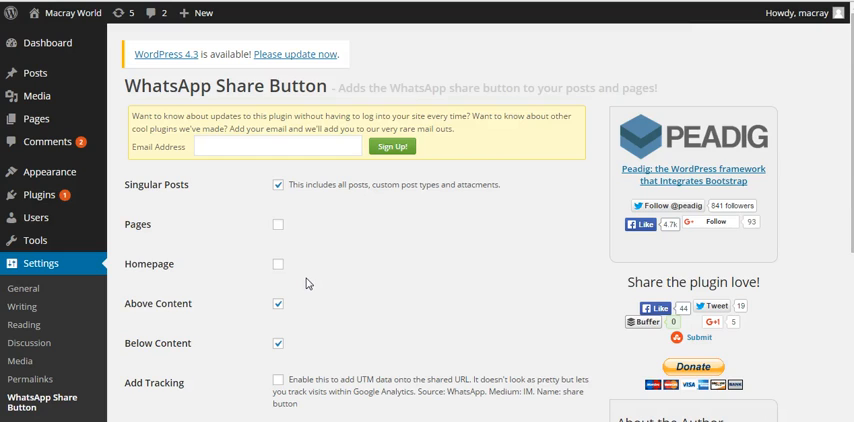